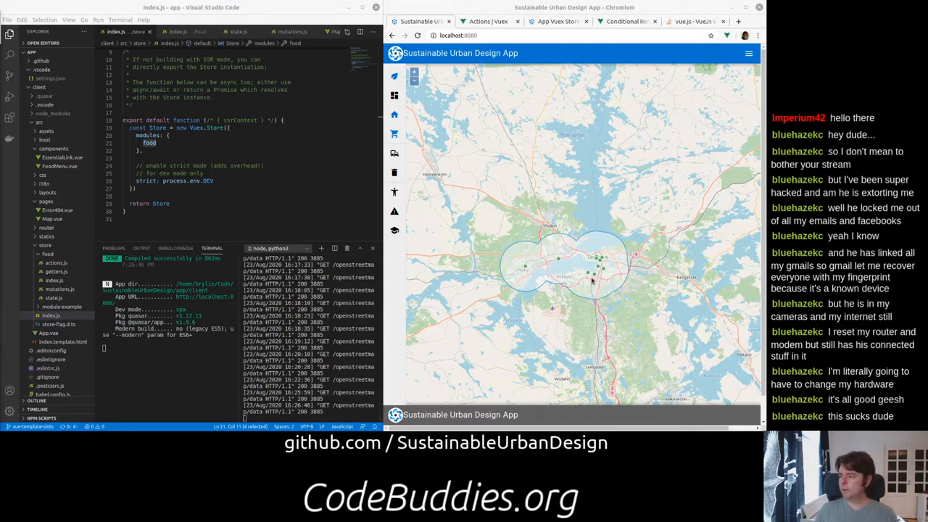
pyautogui.moveTo(562, 258)
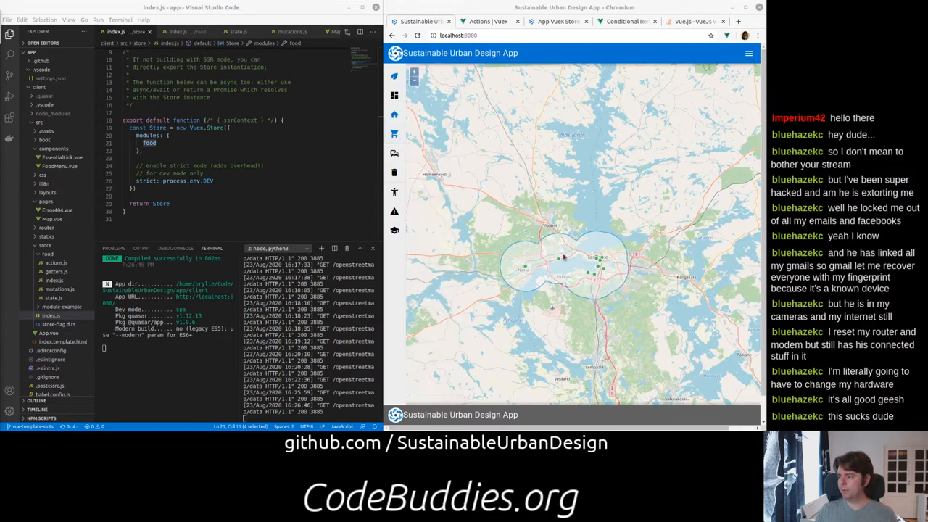
pyautogui.moveTo(574, 270)
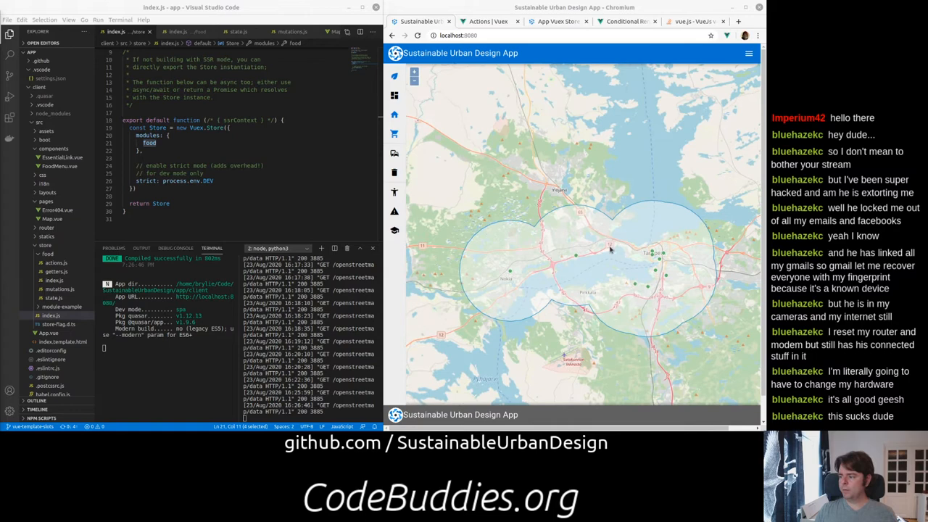
pyautogui.moveTo(585, 219)
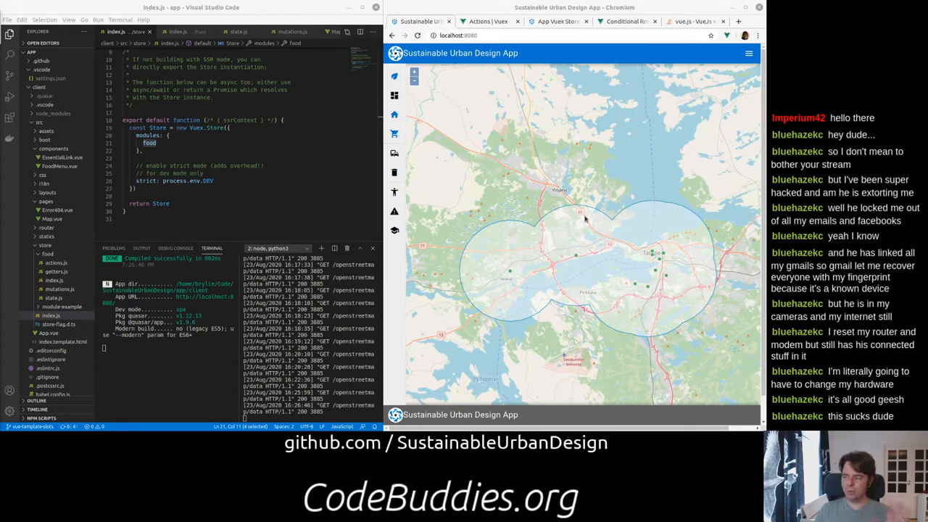
pyautogui.moveTo(513, 277)
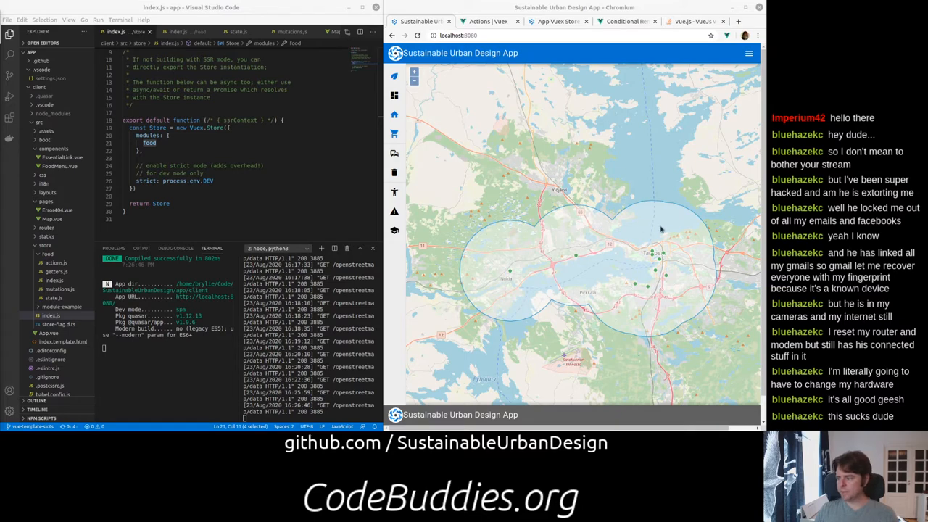
pyautogui.moveTo(699, 228)
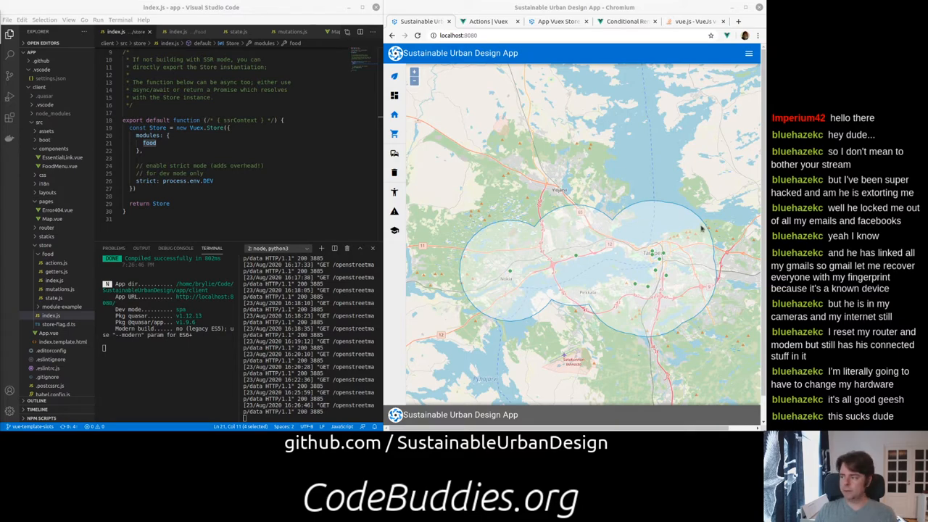
pyautogui.moveTo(659, 361)
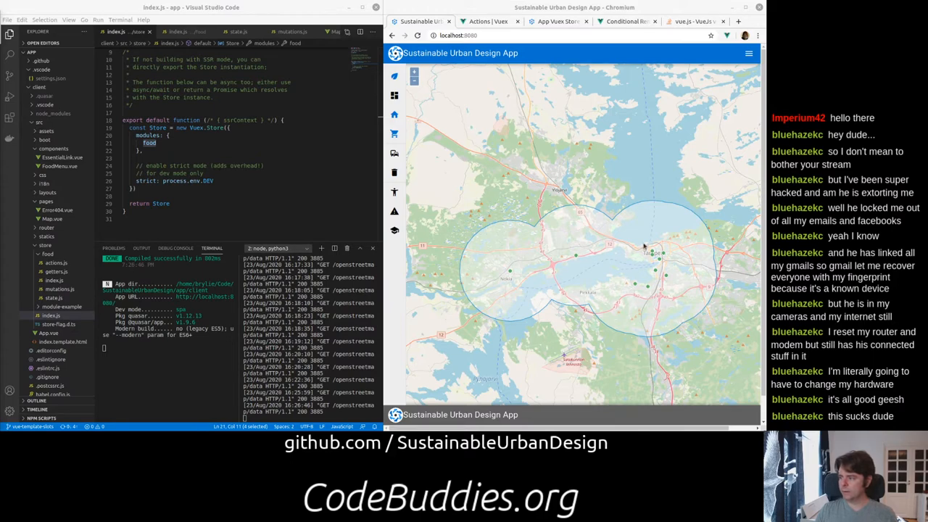
pyautogui.moveTo(700, 235)
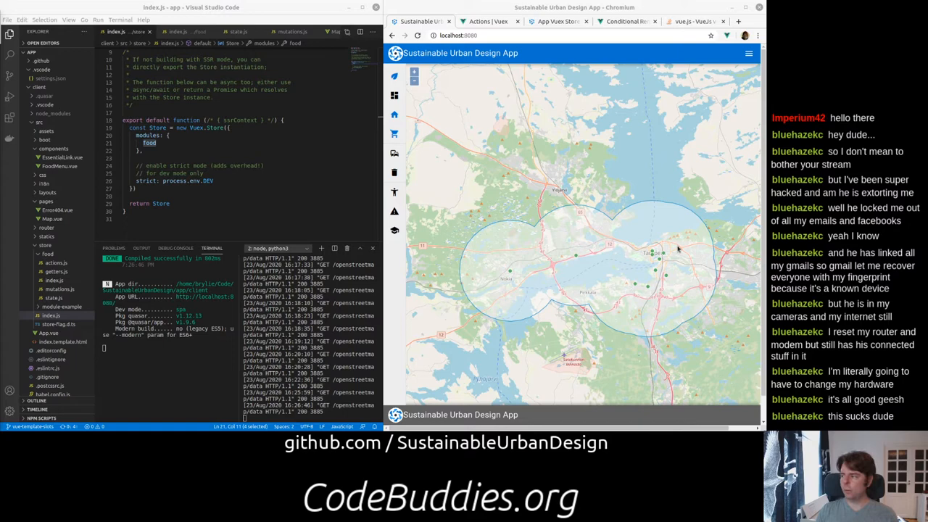
pyautogui.moveTo(549, 100)
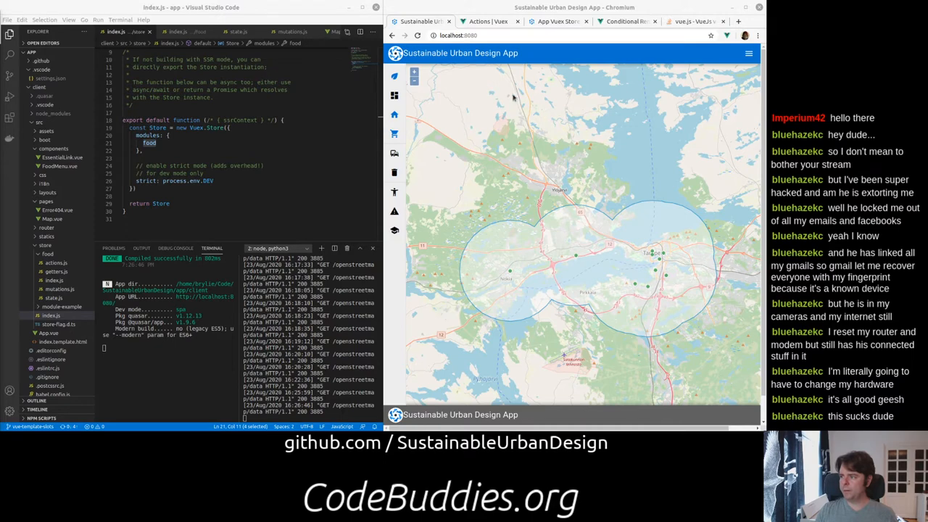
# Step: Show the Inspector and switch buffer units to miles, then back to kilometers
pyautogui.click(748, 53)
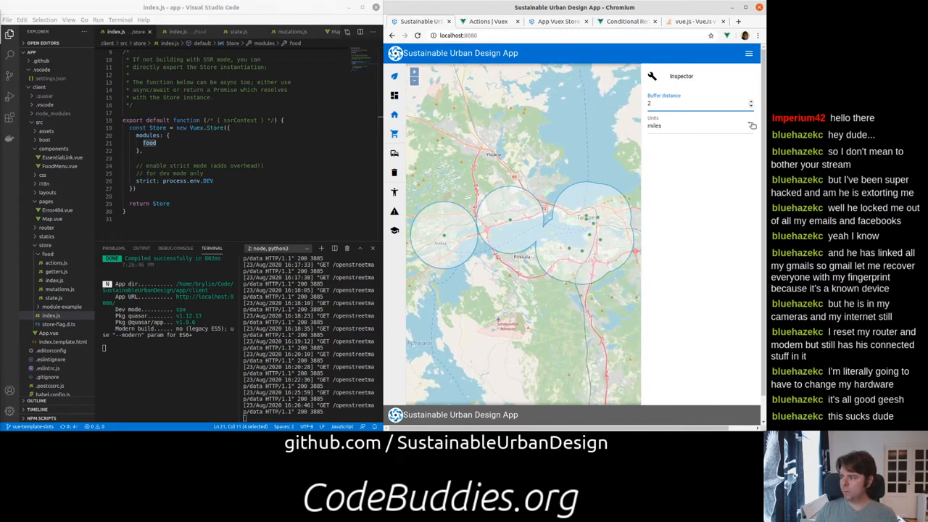
pyautogui.click(700, 125)
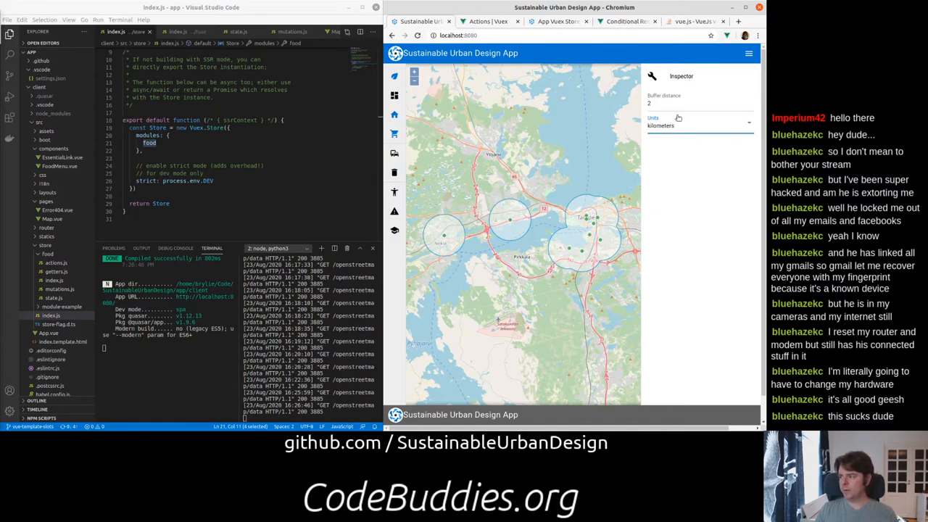
pyautogui.moveTo(573, 204)
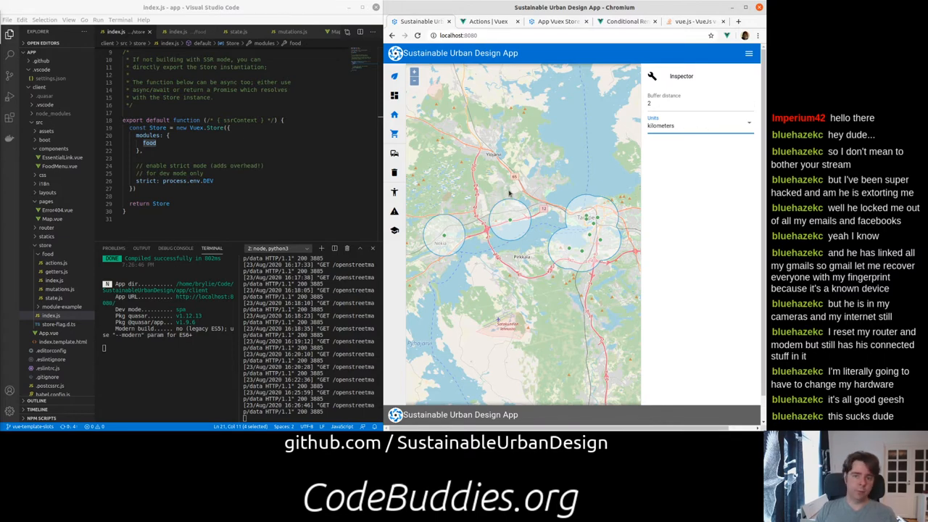
pyautogui.moveTo(646, 164)
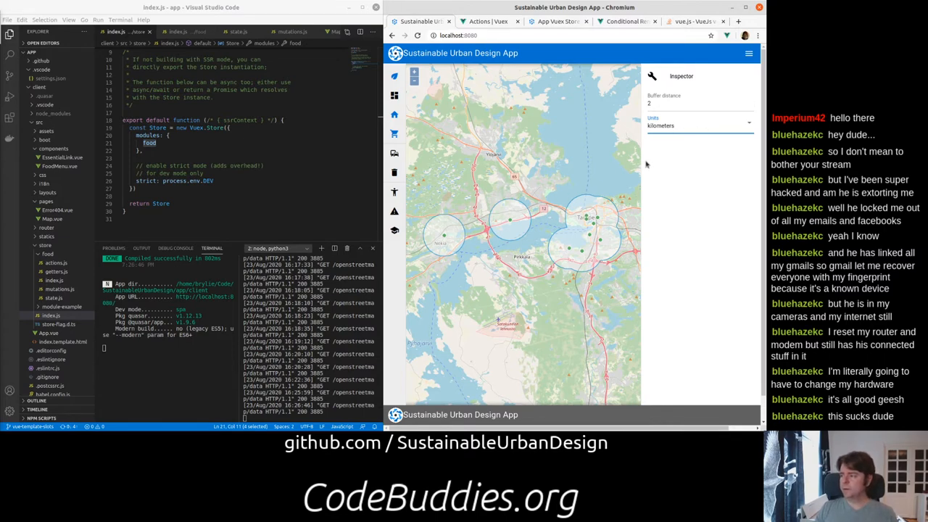
pyautogui.moveTo(689, 129)
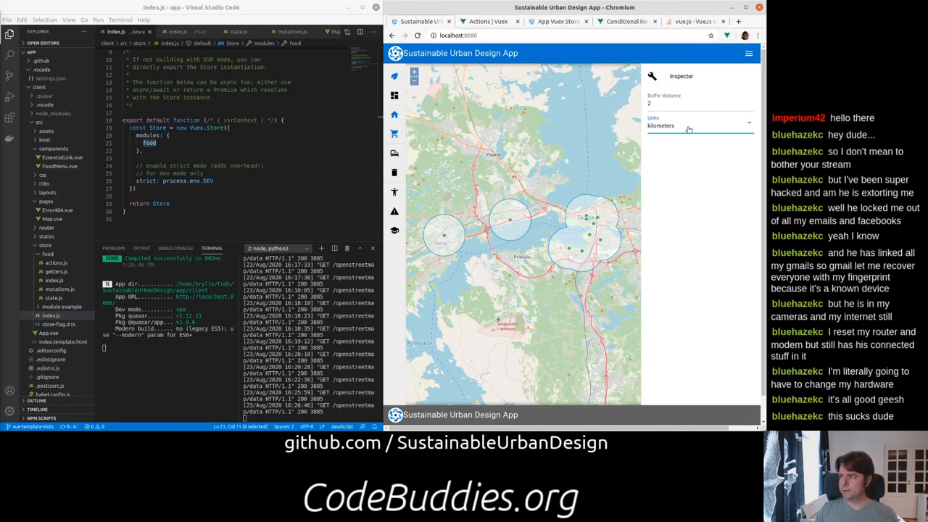
pyautogui.click(700, 125)
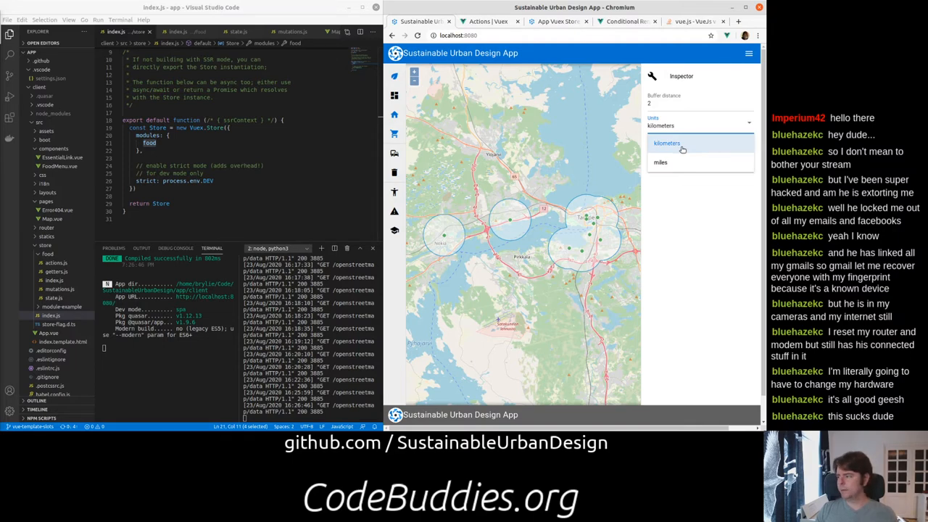
pyautogui.click(666, 143)
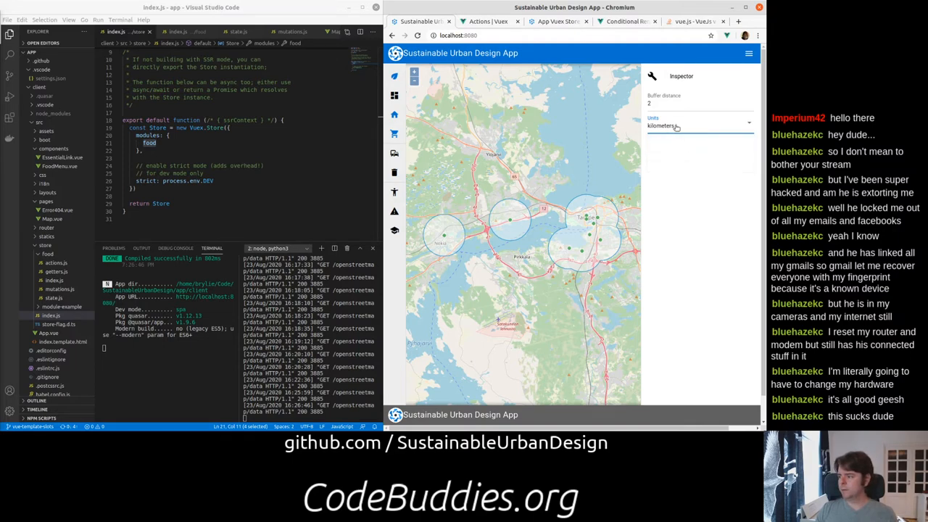
pyautogui.click(699, 125)
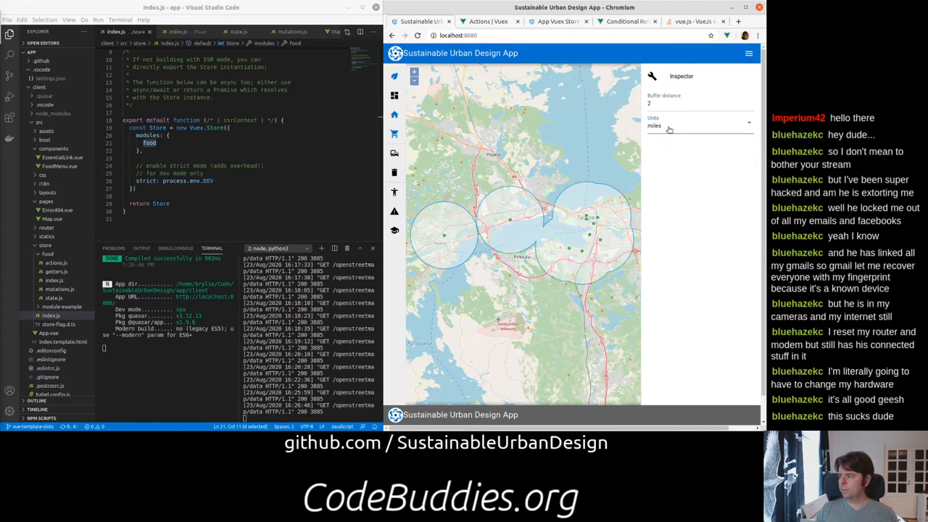
pyautogui.click(698, 125)
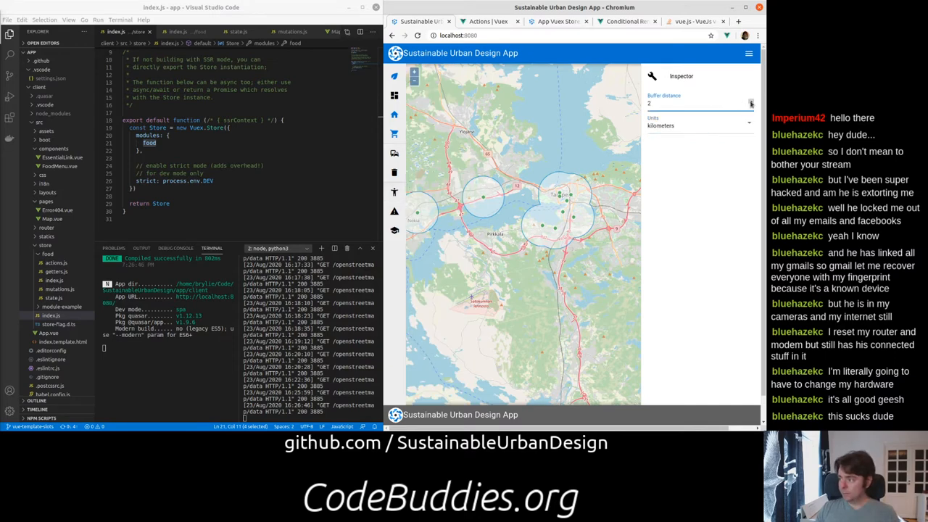
# Step: Step the Buffer distance up from 2 to 3 kilometers and select the value
pyautogui.click(751, 100)
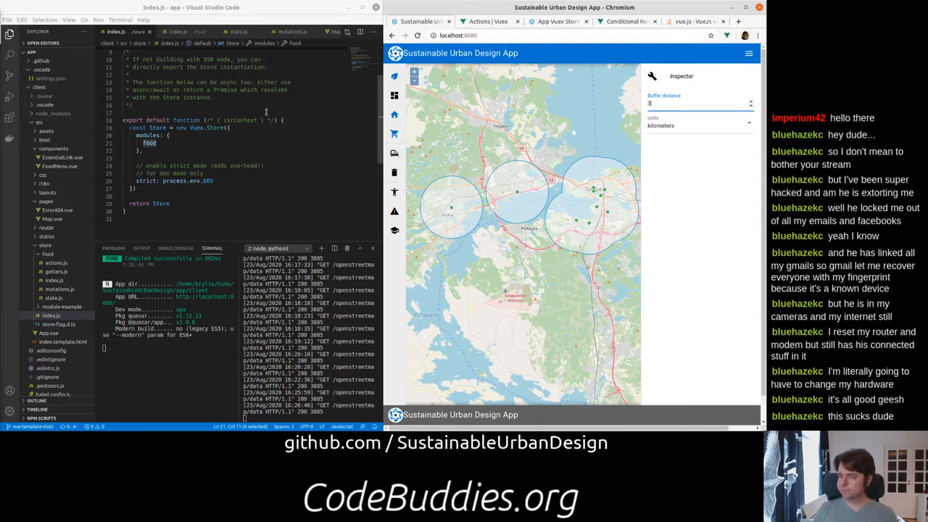
pyautogui.doubleClick(149, 143)
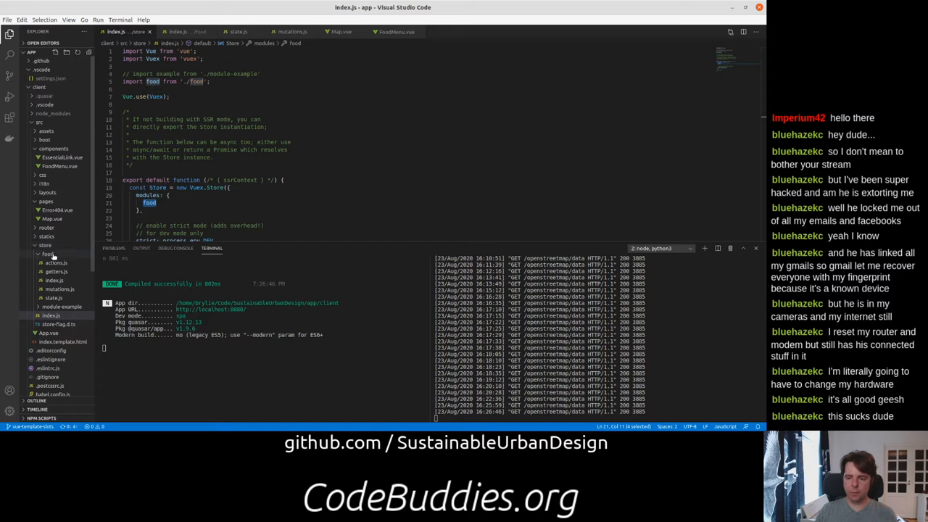
pyautogui.moveTo(48, 254)
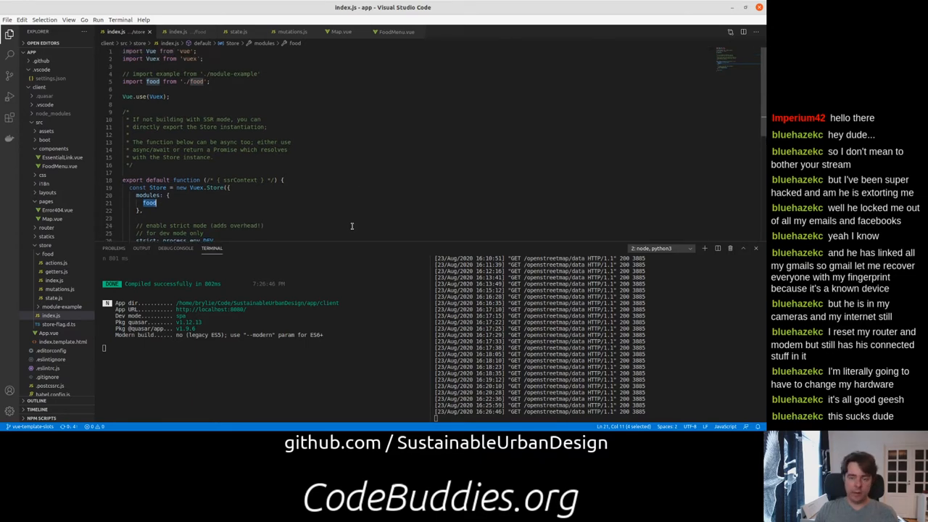
pyautogui.moveTo(232, 108)
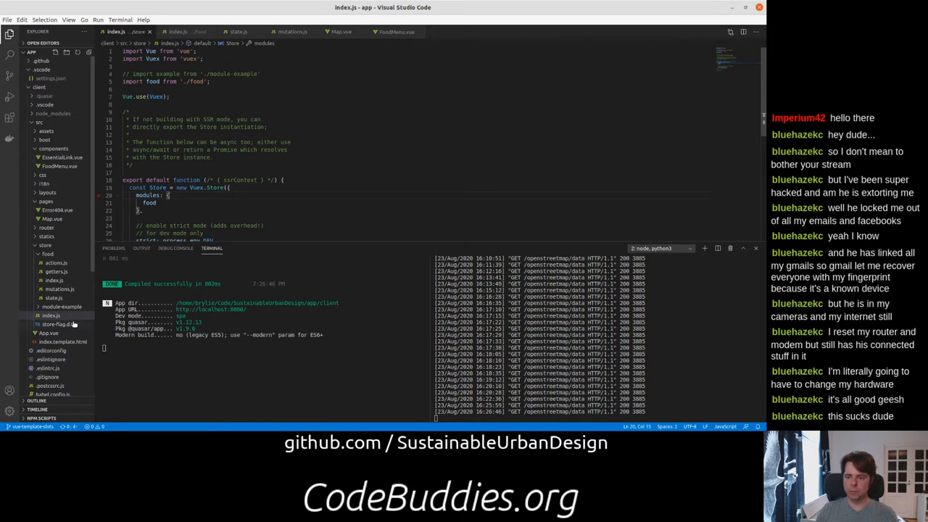
# Step: Expand store/food and open state.js, with bufferDistance 3 and bufferUnits miles
pyautogui.click(48, 253)
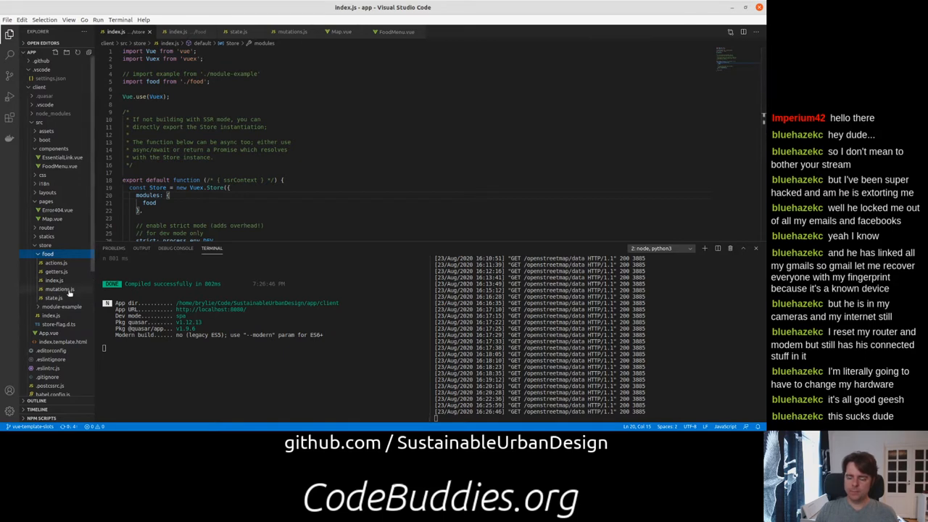
pyautogui.moveTo(60, 289)
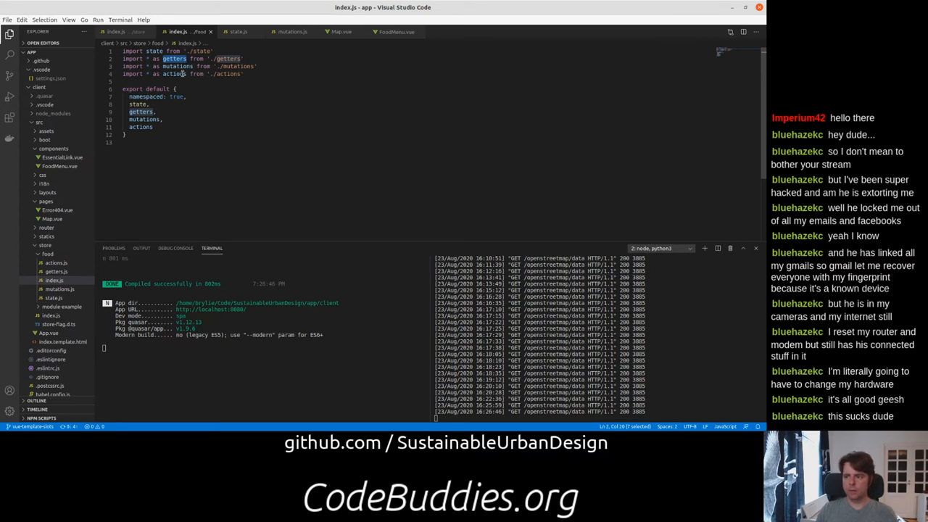
pyautogui.doubleClick(138, 104)
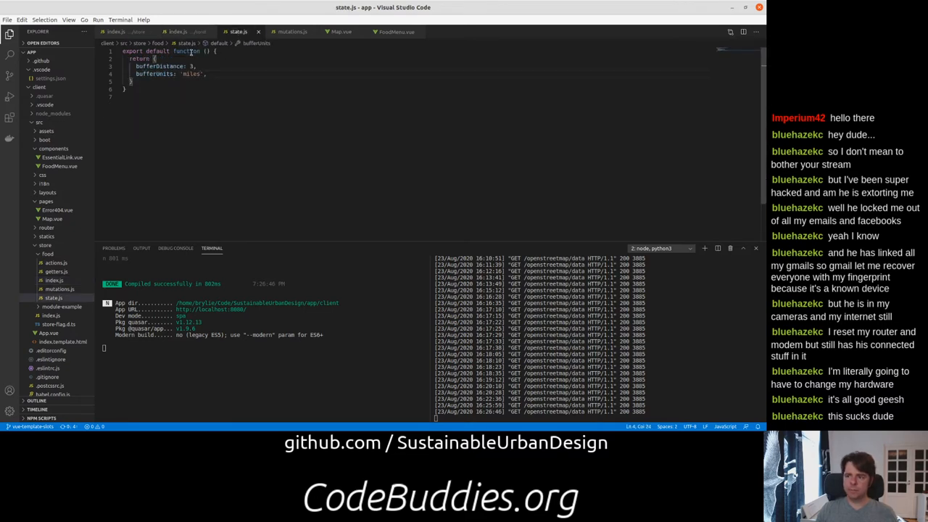
# Step: Open mutations.js containing the setBufferDistance and setBufferUnits functions
pyautogui.doubleClick(153, 73)
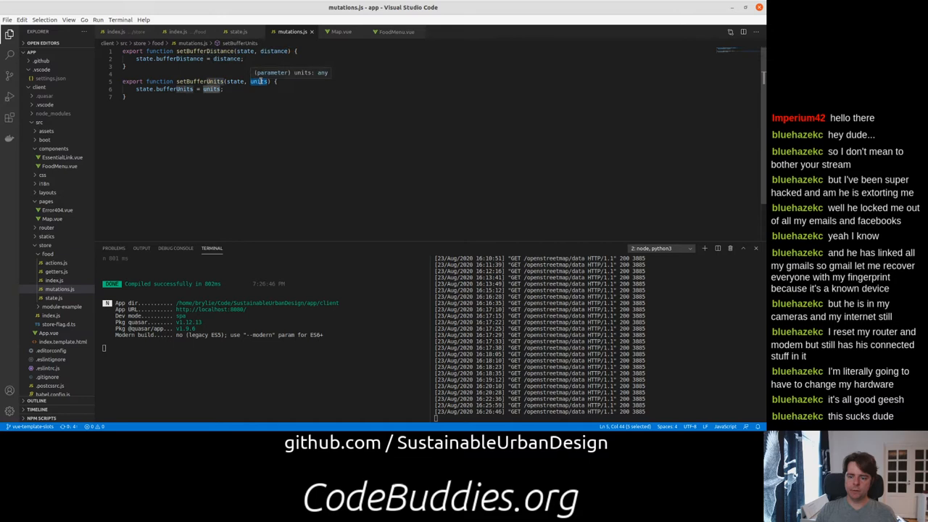
pyautogui.moveTo(223, 94)
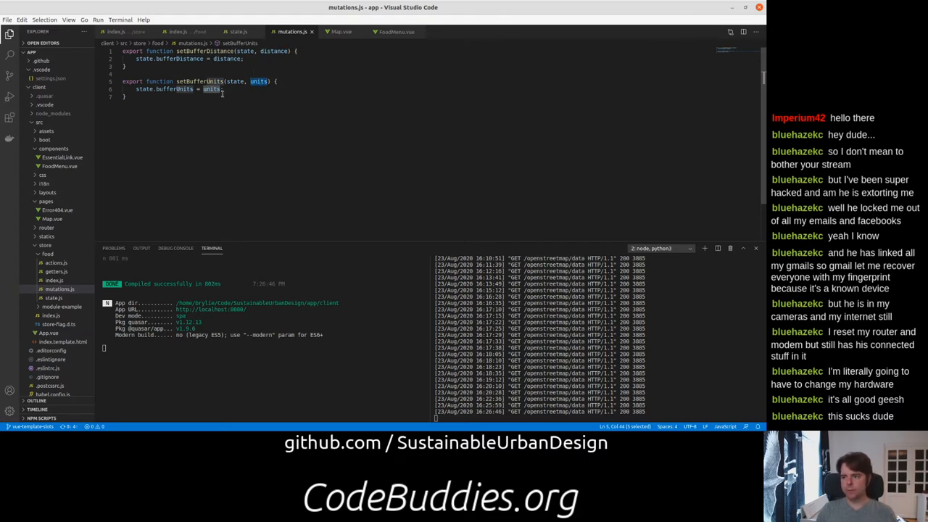
pyautogui.moveTo(259, 124)
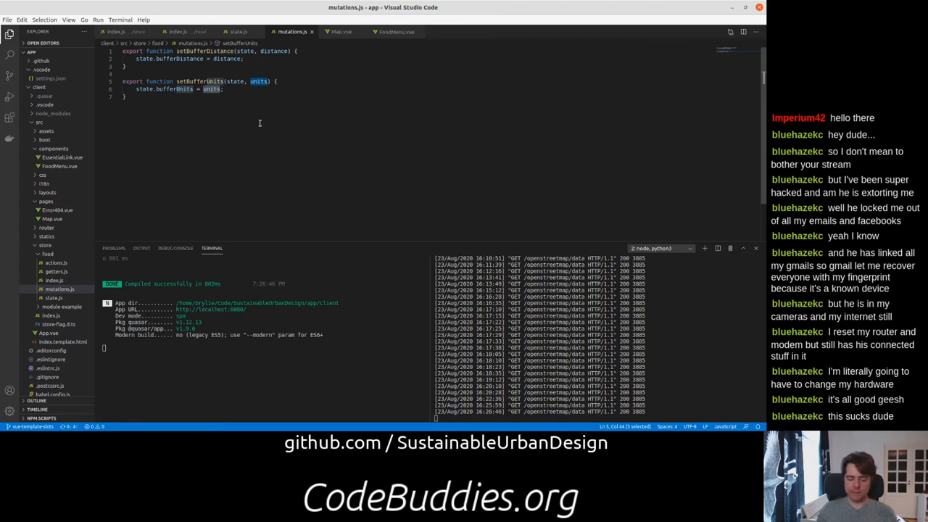
pyautogui.moveTo(56, 272)
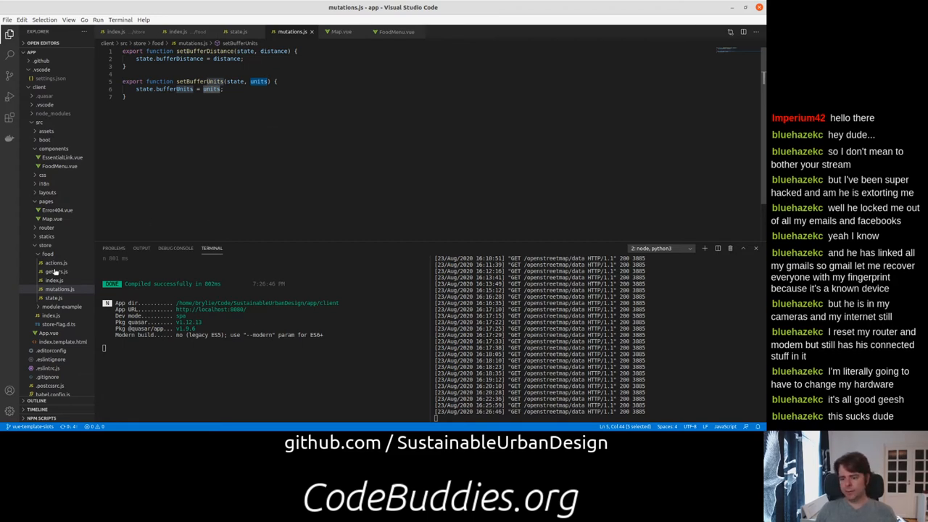
pyautogui.moveTo(53, 281)
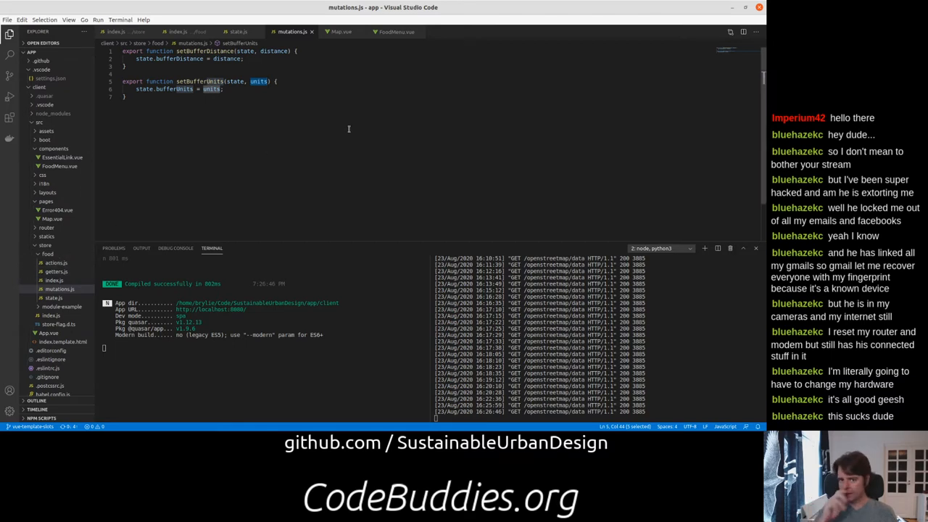
pyautogui.moveTo(253, 172)
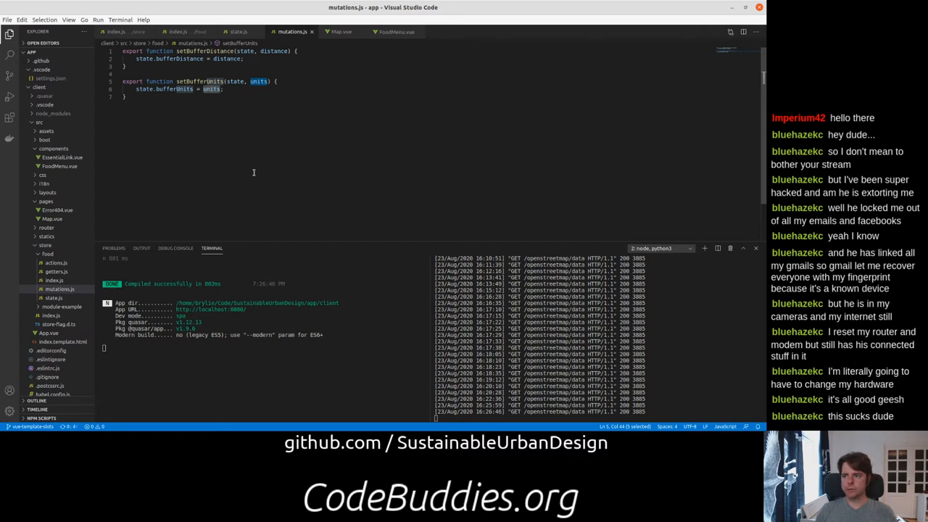
pyautogui.moveTo(343, 43)
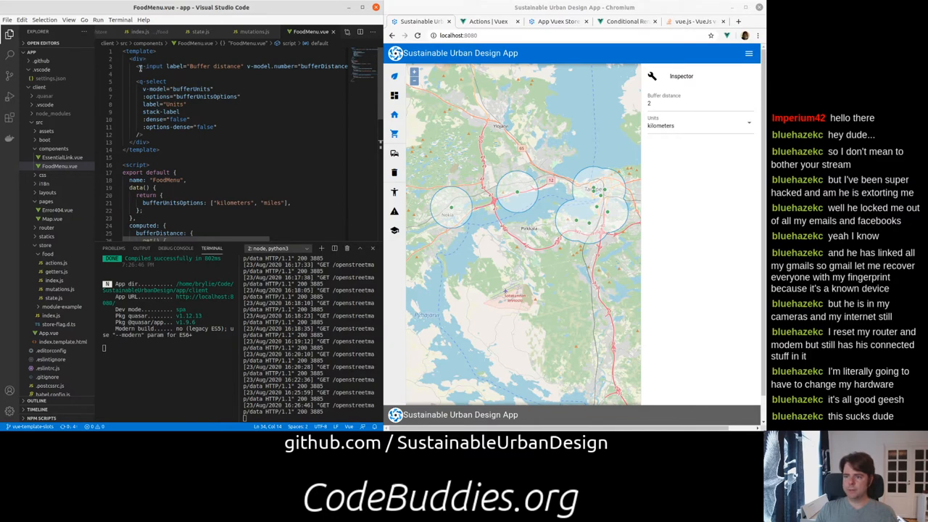
pyautogui.moveTo(145, 66)
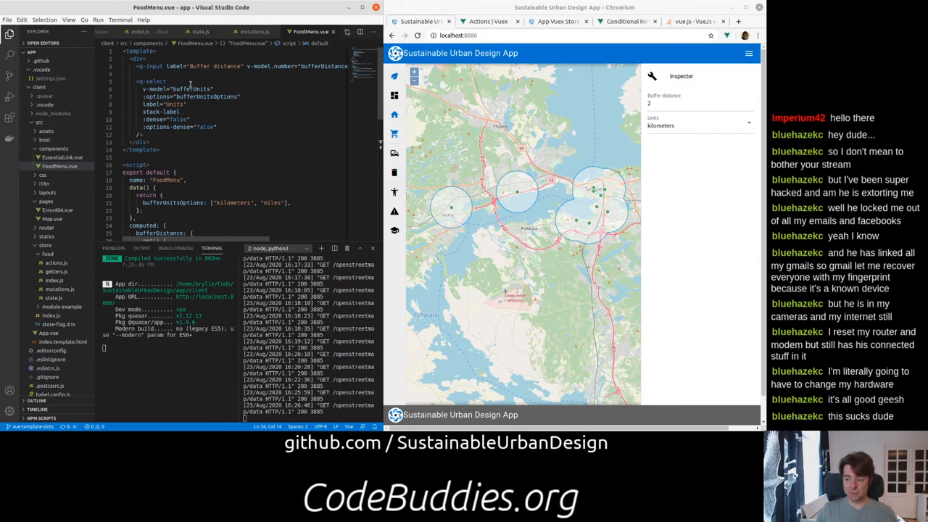
pyautogui.doubleClick(190, 89)
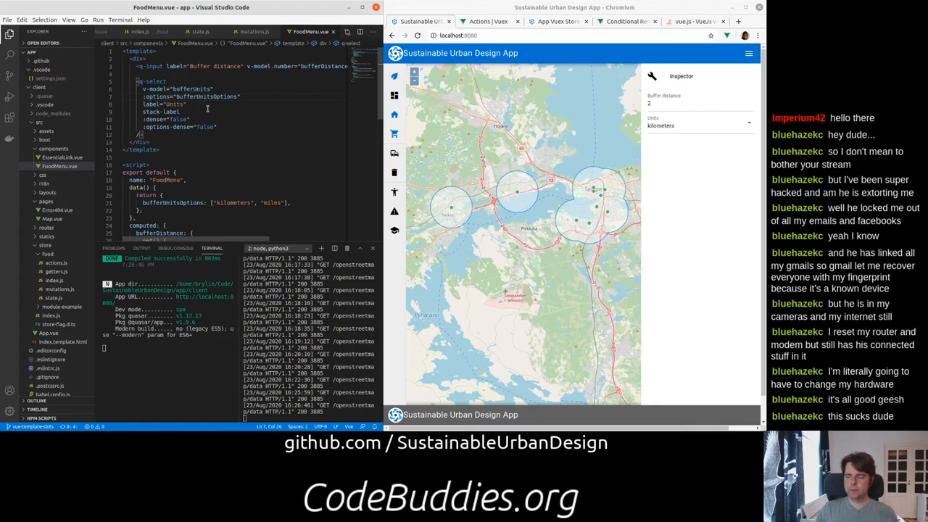
pyautogui.scroll(-3)
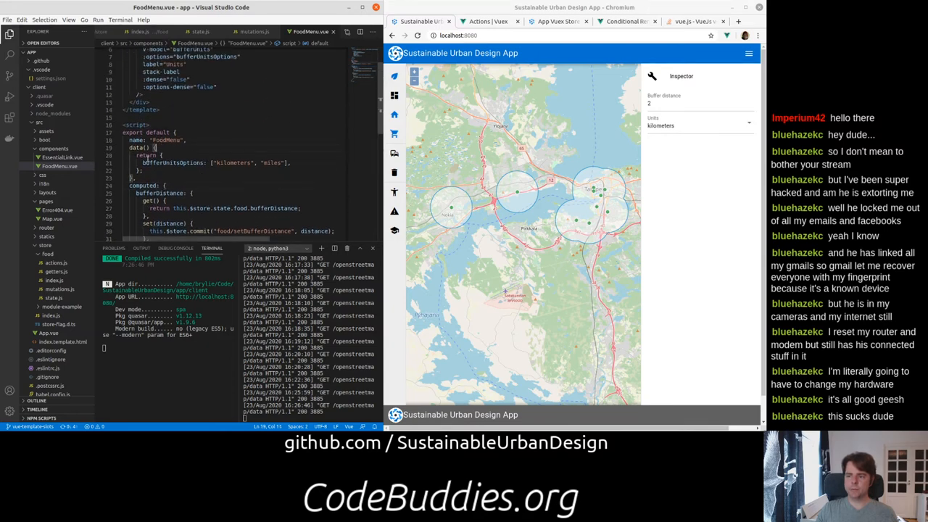
pyautogui.scroll(-3)
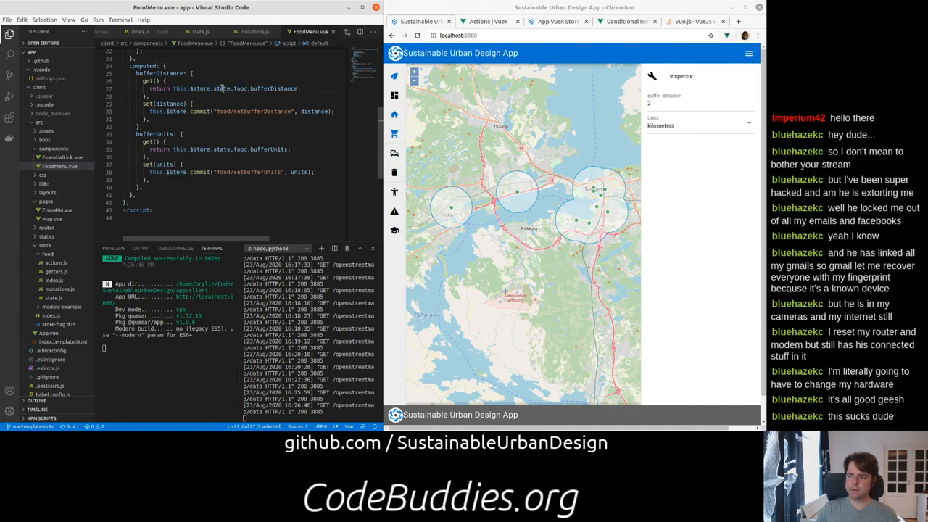
# Step: Compare FoodMenu's bufferDistance state path with the food module's mutations, state and index files
pyautogui.doubleClick(240, 88)
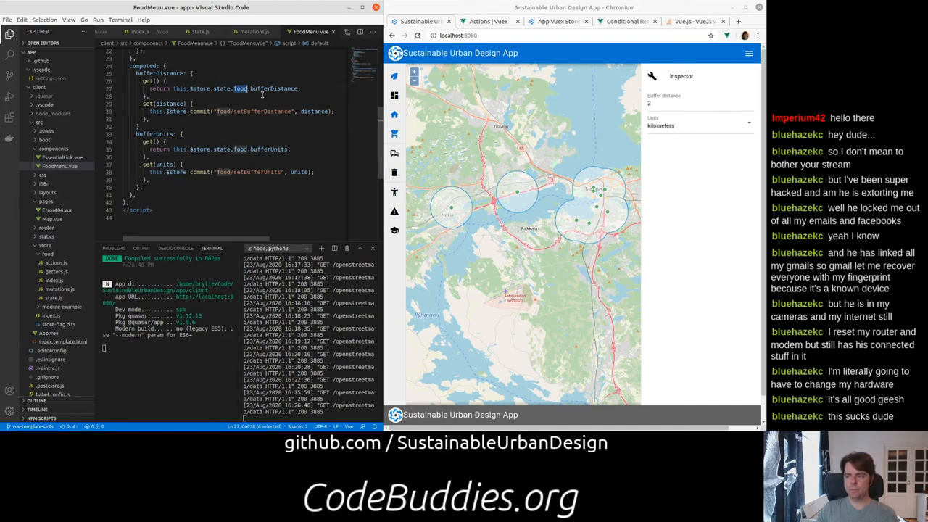
pyautogui.doubleClick(274, 88)
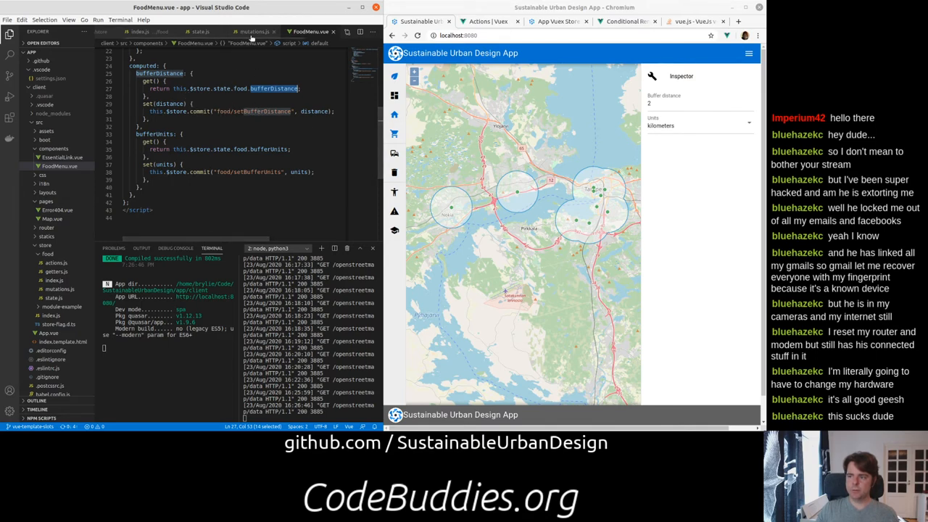
pyautogui.click(254, 31)
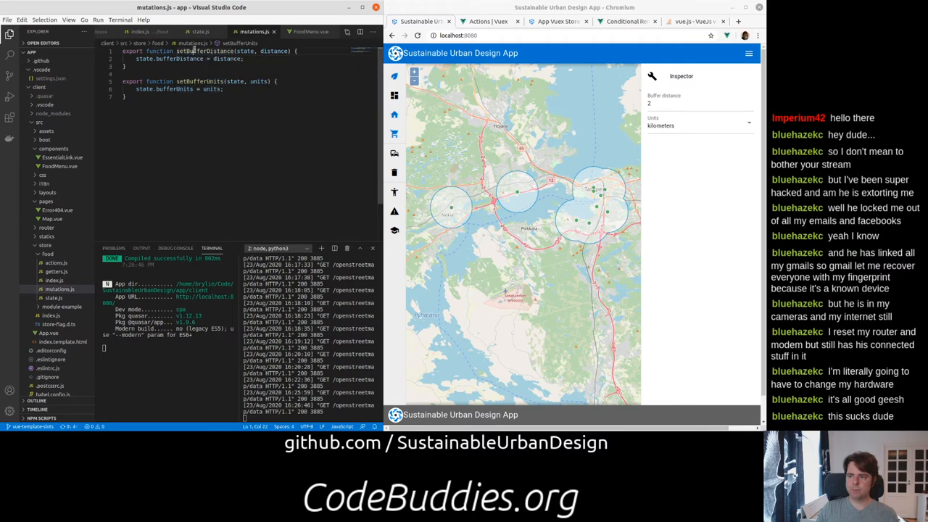
pyautogui.doubleClick(205, 51)
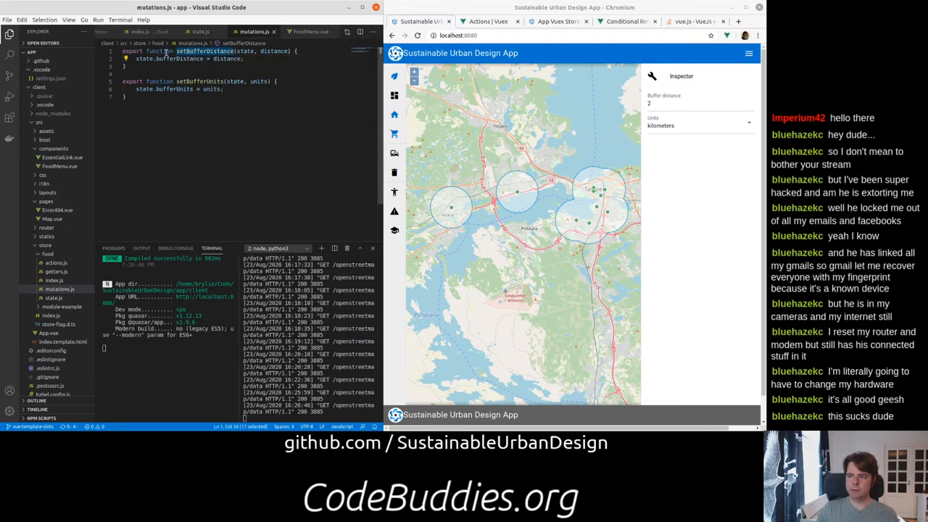
pyautogui.click(199, 32)
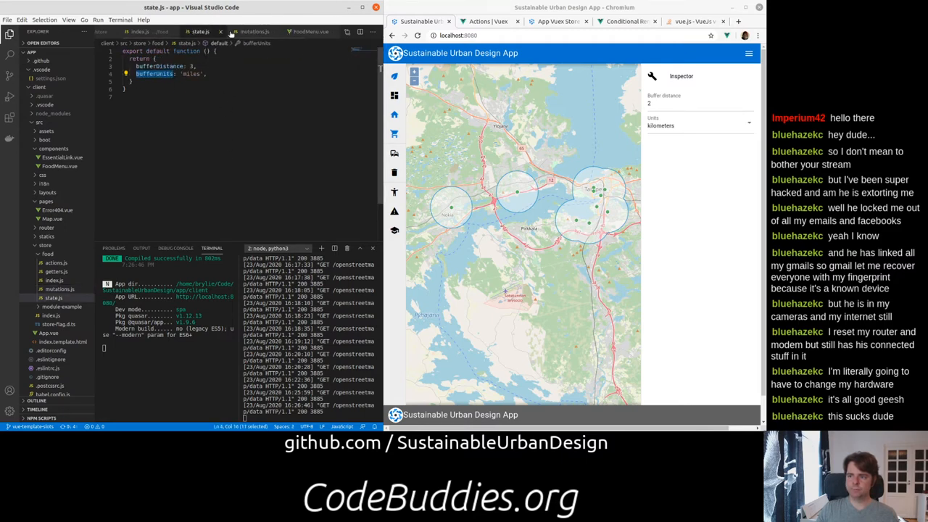
pyautogui.click(138, 32)
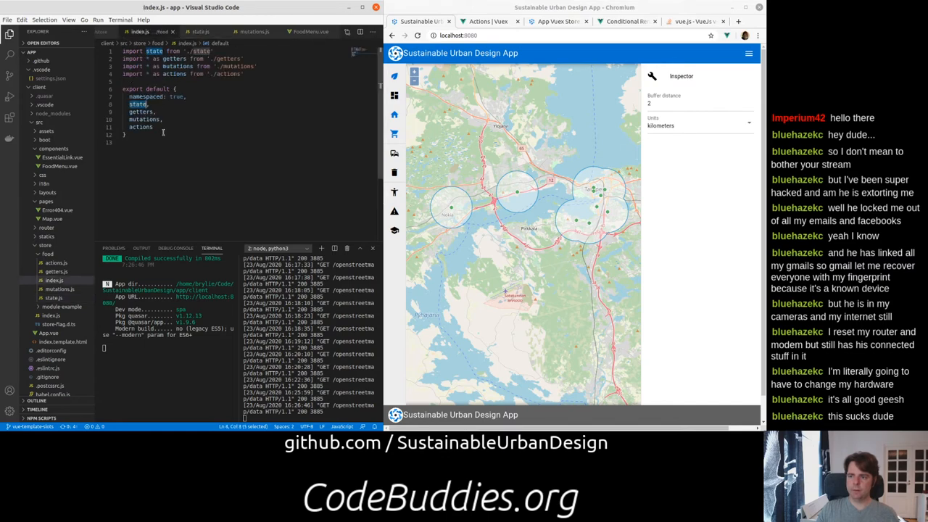
pyautogui.doubleClick(142, 119)
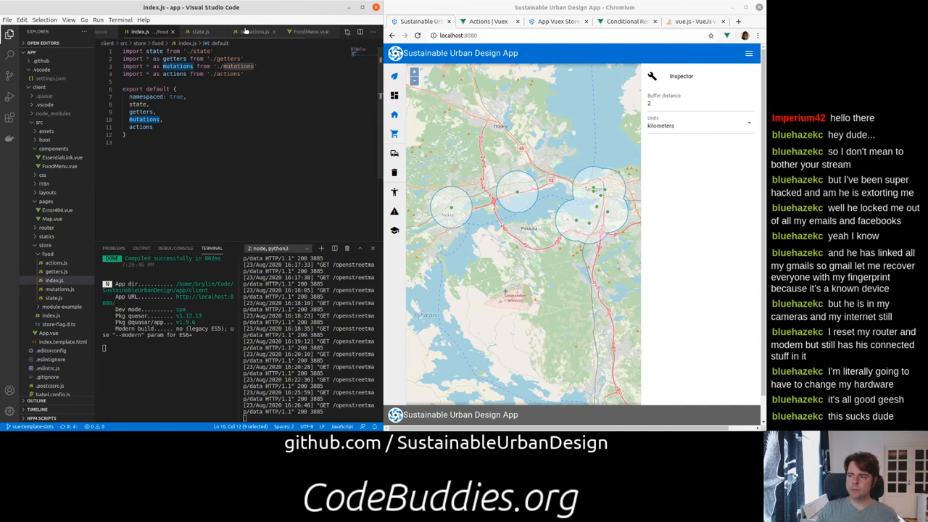
# Step: Check the bufferUnits setter against the setBufferUnits mutation in mutations.js
pyautogui.click(310, 32)
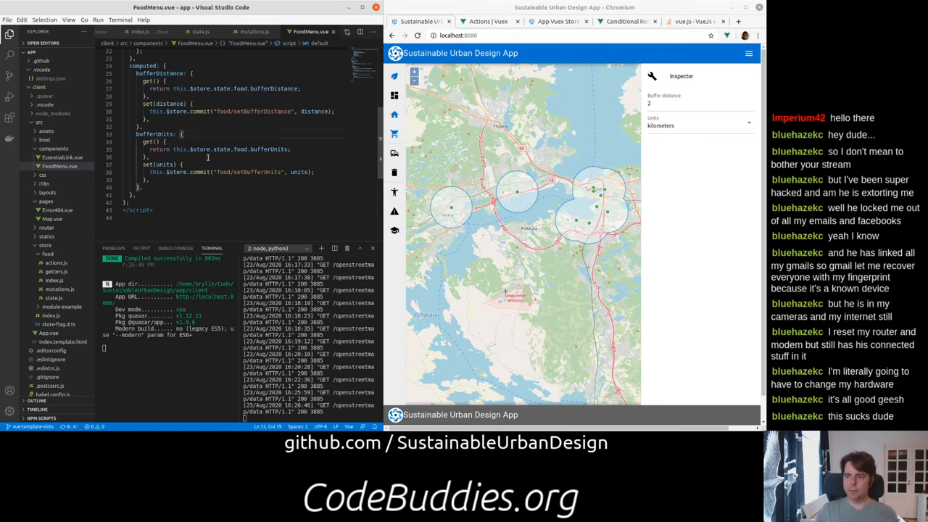
pyautogui.doubleClick(269, 148)
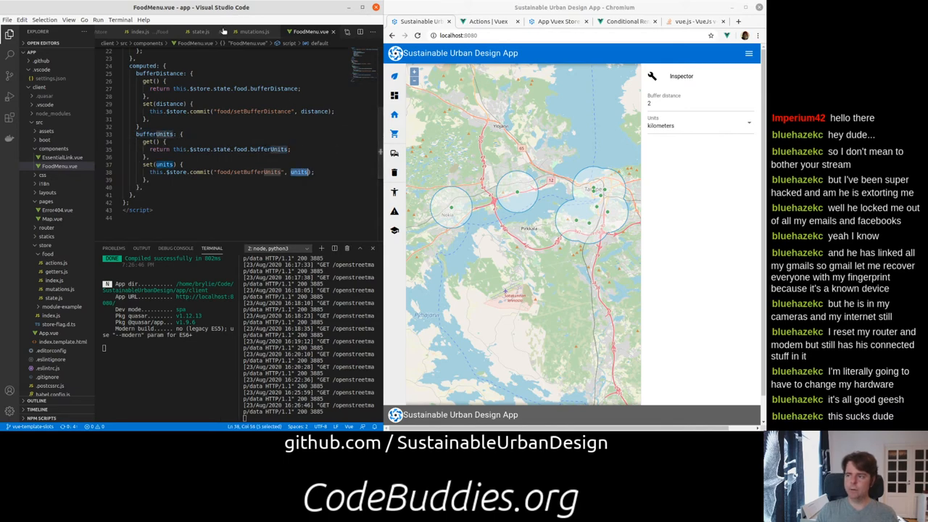
pyautogui.click(254, 31)
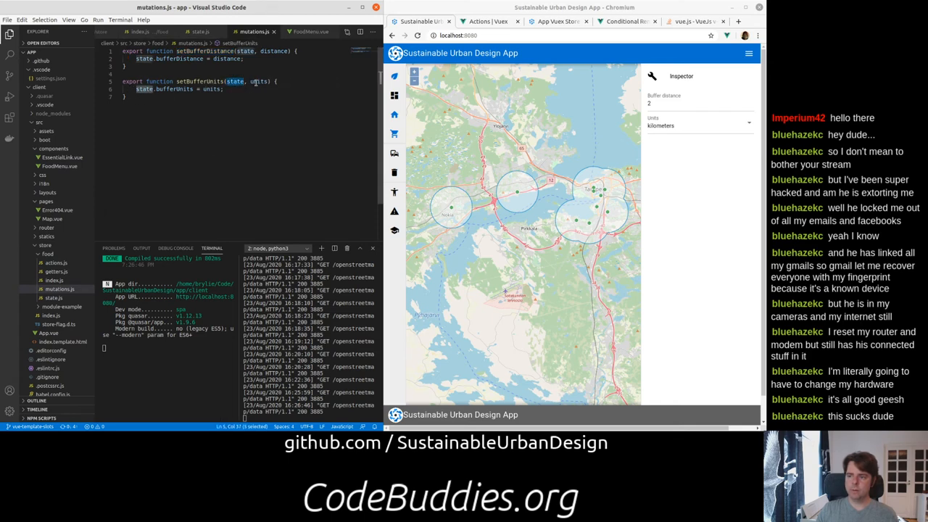
pyautogui.doubleClick(259, 81)
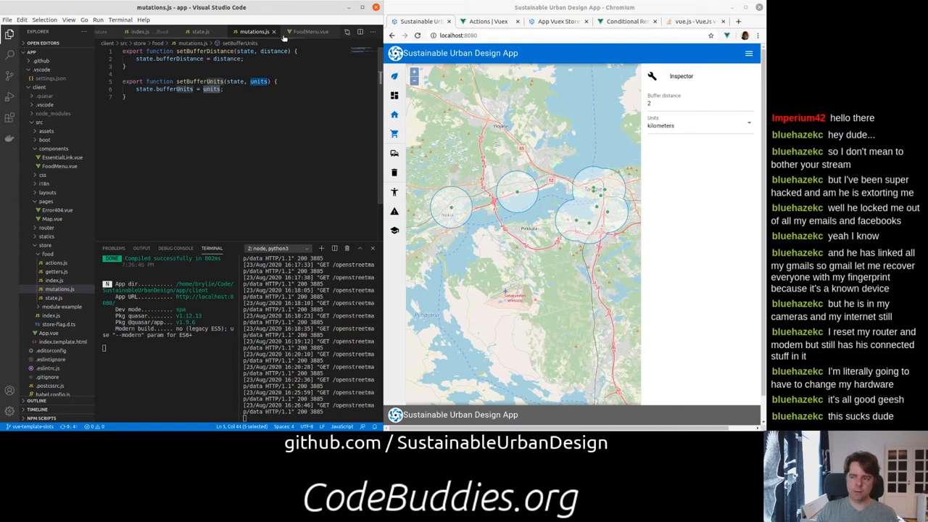
pyautogui.click(311, 32)
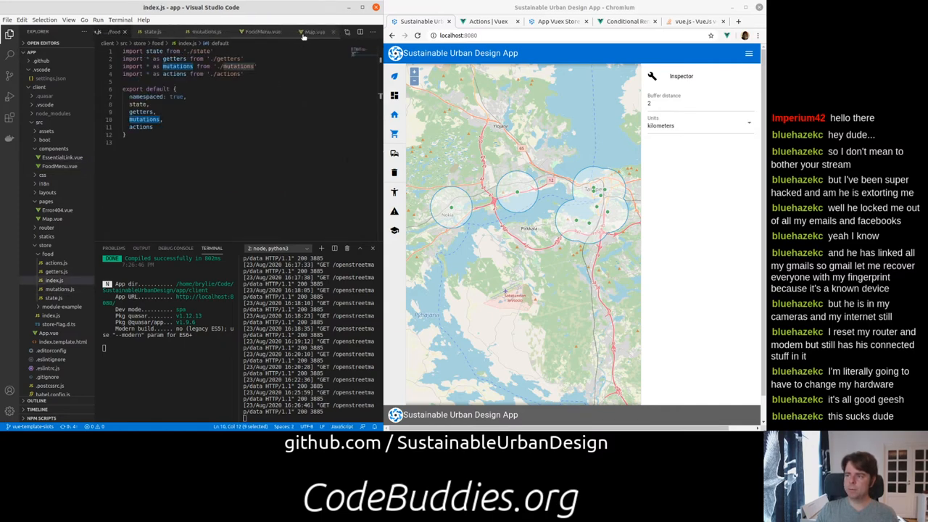
# Step: Switch to the Map.vue tab showing the tile layer and OSM vector layer
pyautogui.click(315, 31)
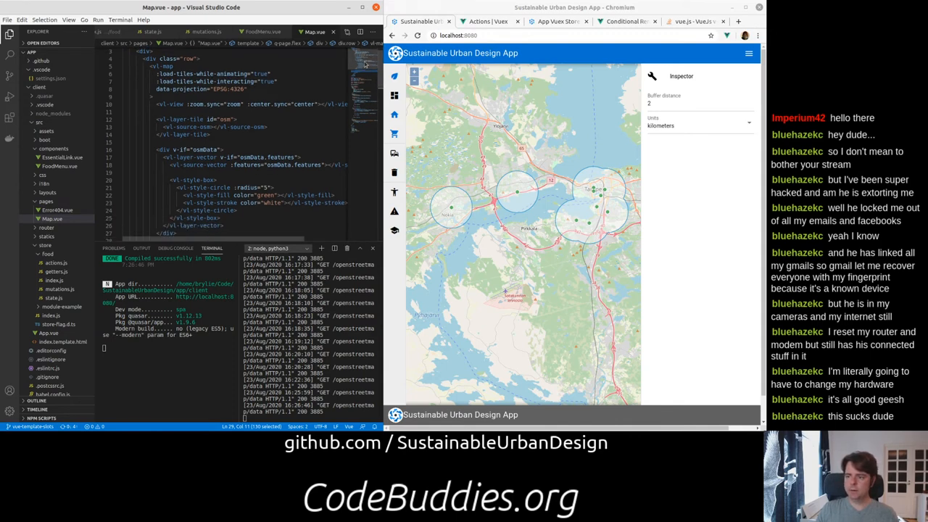
pyautogui.scroll(-3)
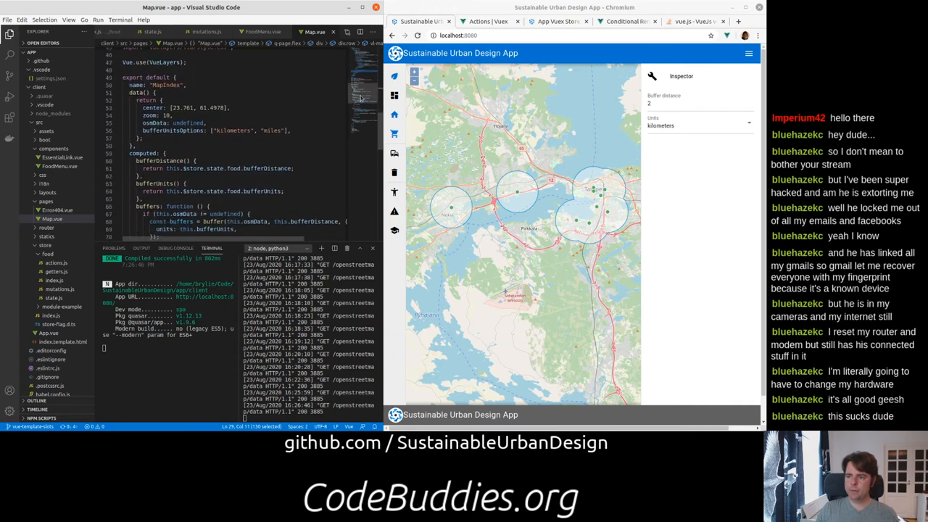
pyautogui.scroll(-3)
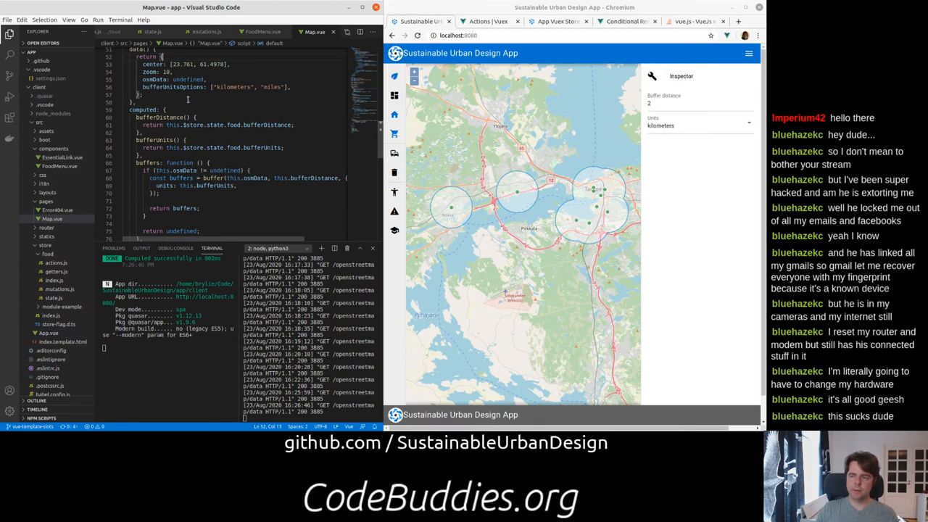
pyautogui.scroll(-3)
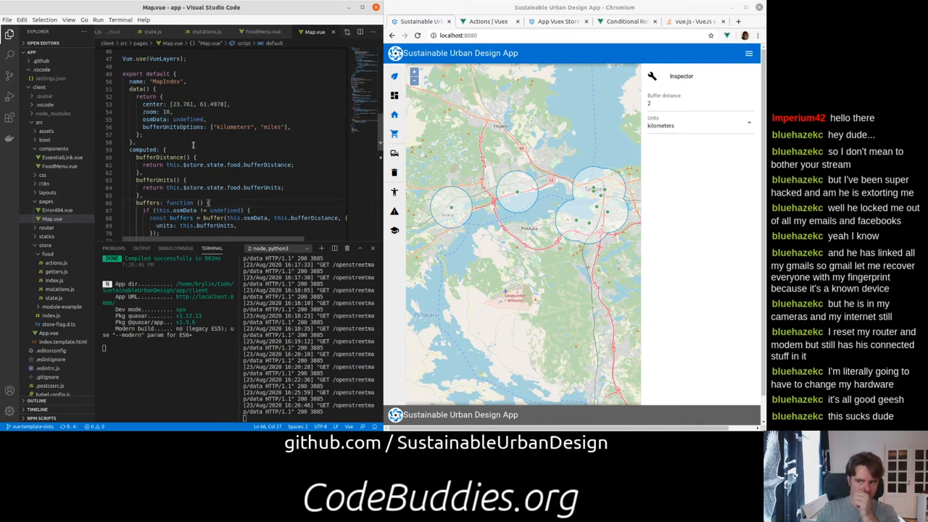
pyautogui.scroll(-3)
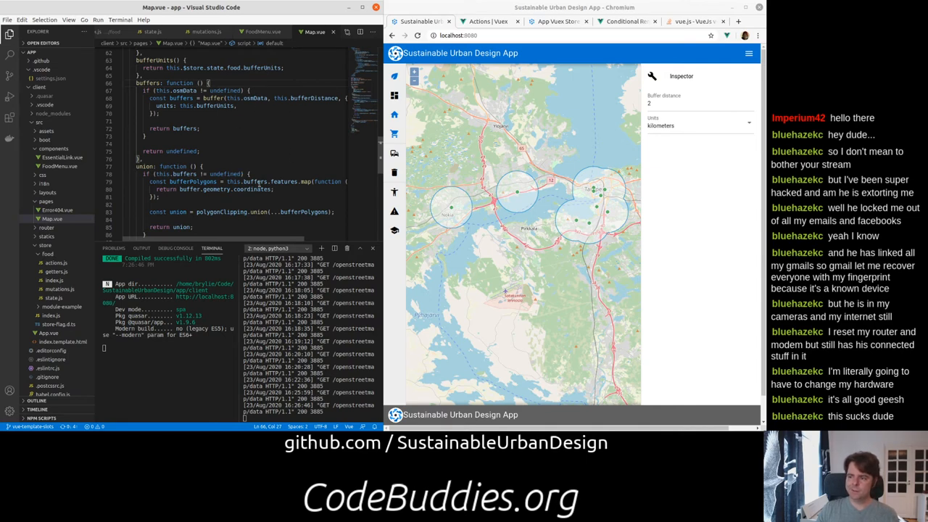
pyautogui.doubleClick(285, 181)
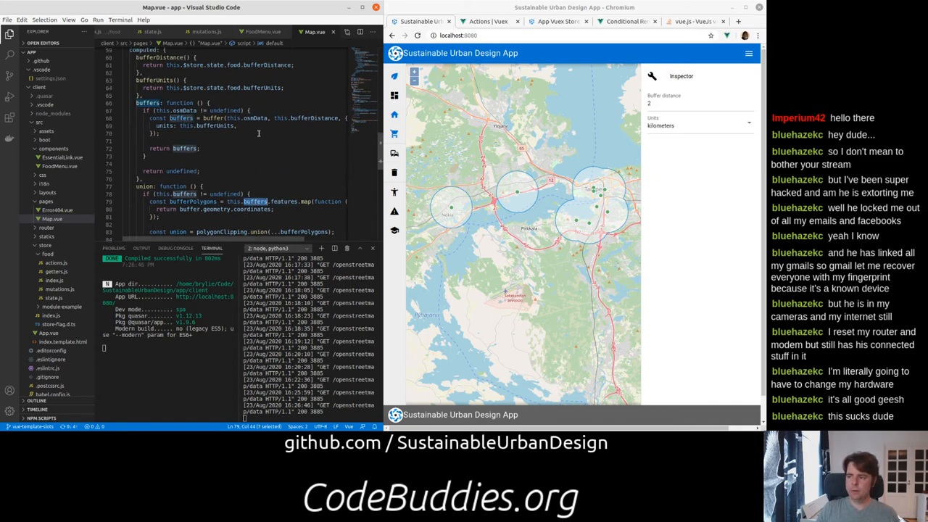
pyautogui.scroll(-3)
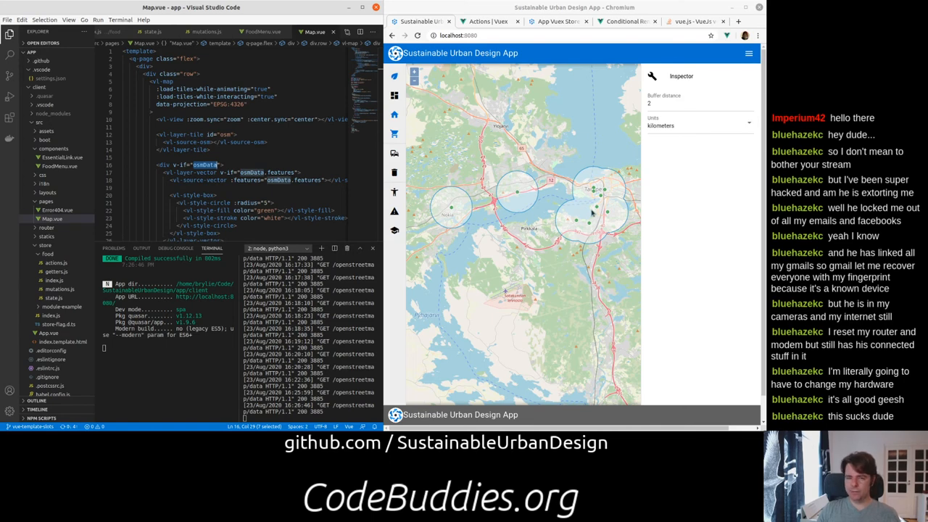
pyautogui.moveTo(521, 196)
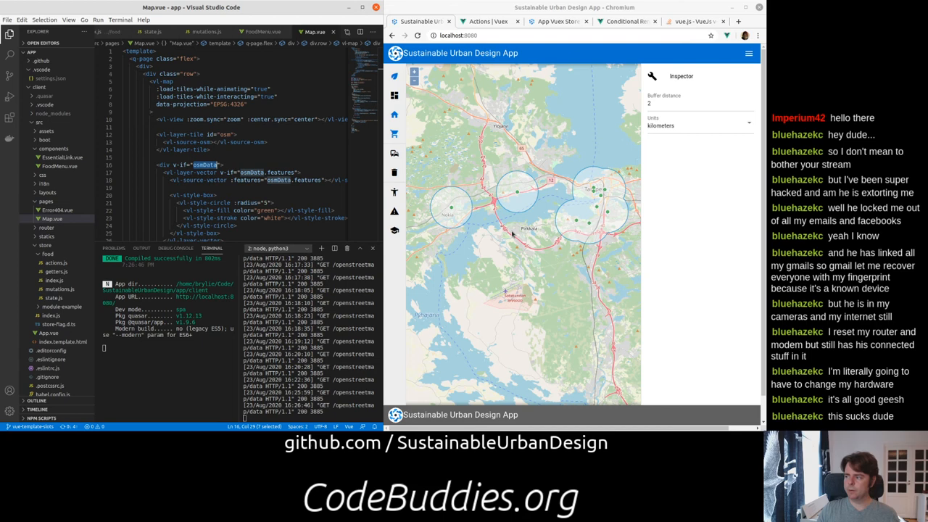
pyautogui.moveTo(639, 187)
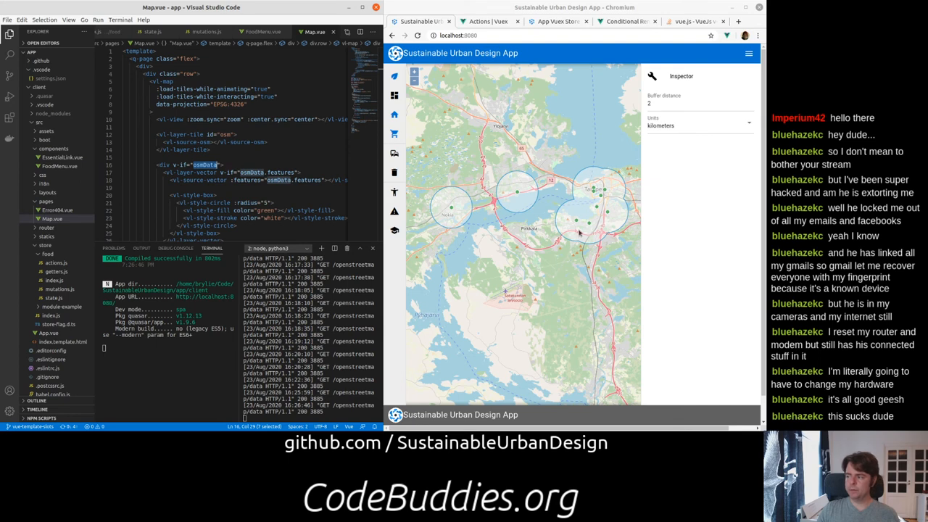
pyautogui.moveTo(520, 192)
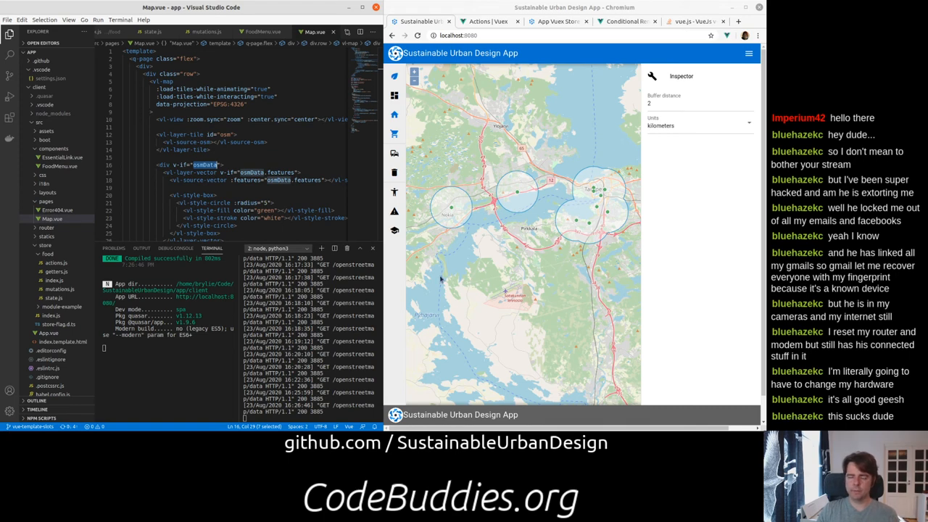
pyautogui.moveTo(444, 282)
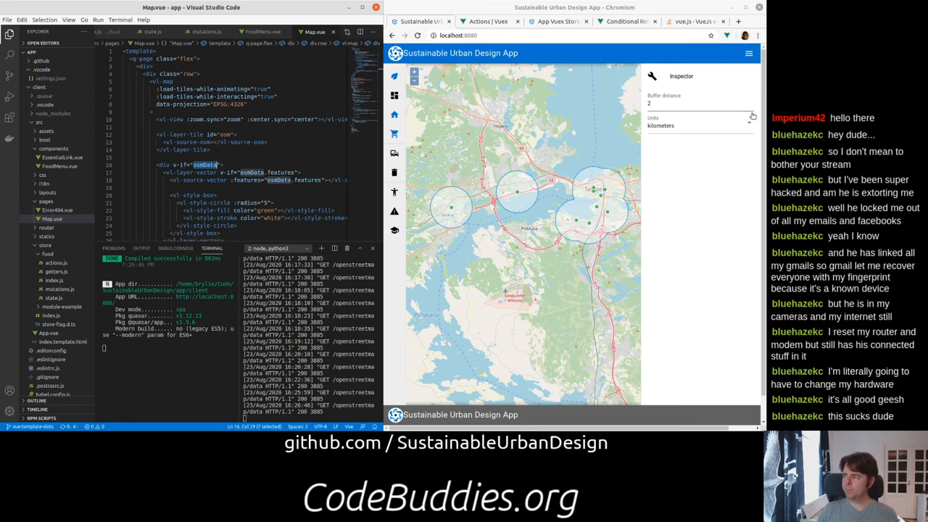
# Step: Raise the Inspector's Buffer distance from 2 to 3 kilometers
pyautogui.click(750, 114)
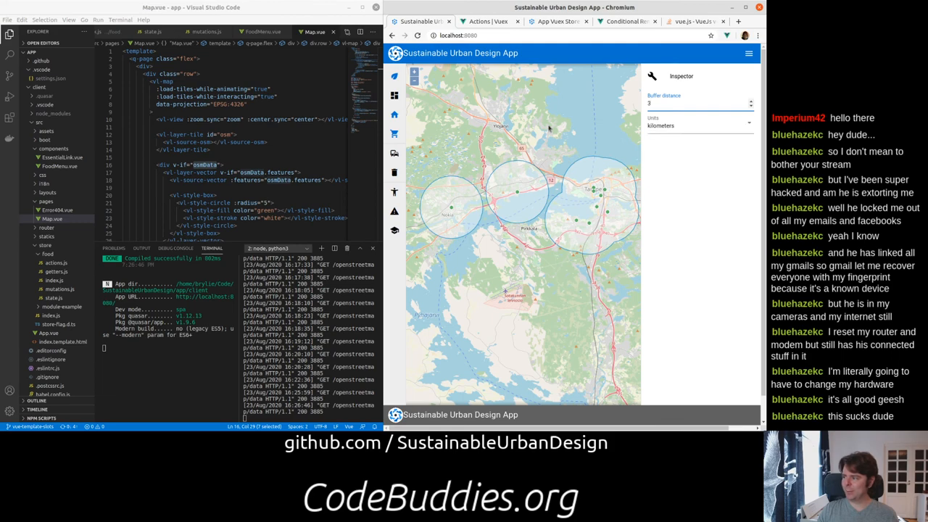